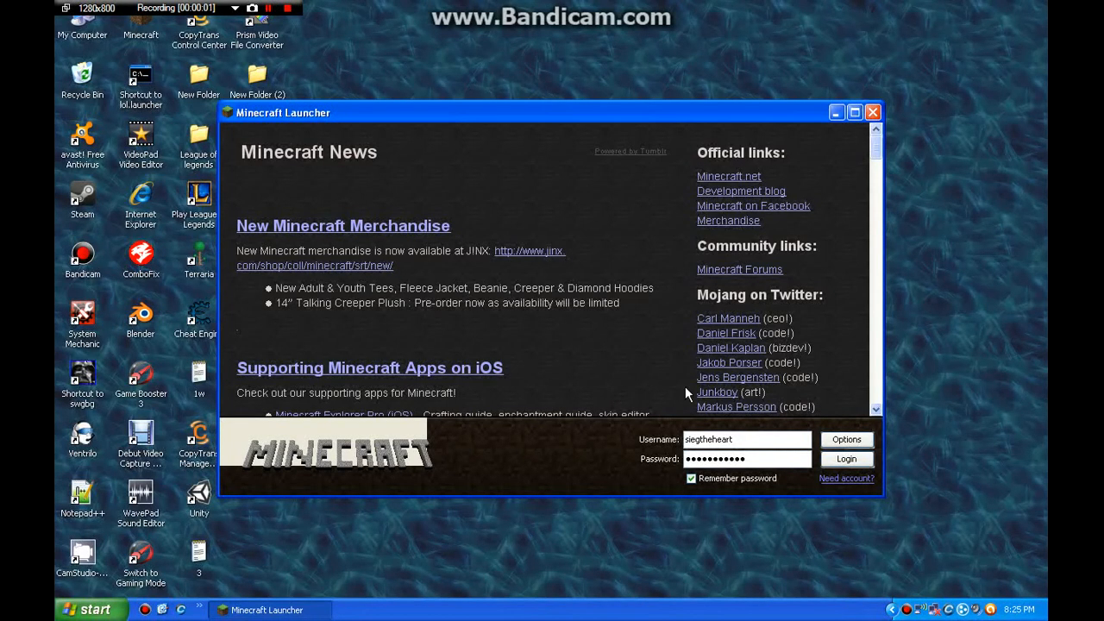
mouse_move(359, 119)
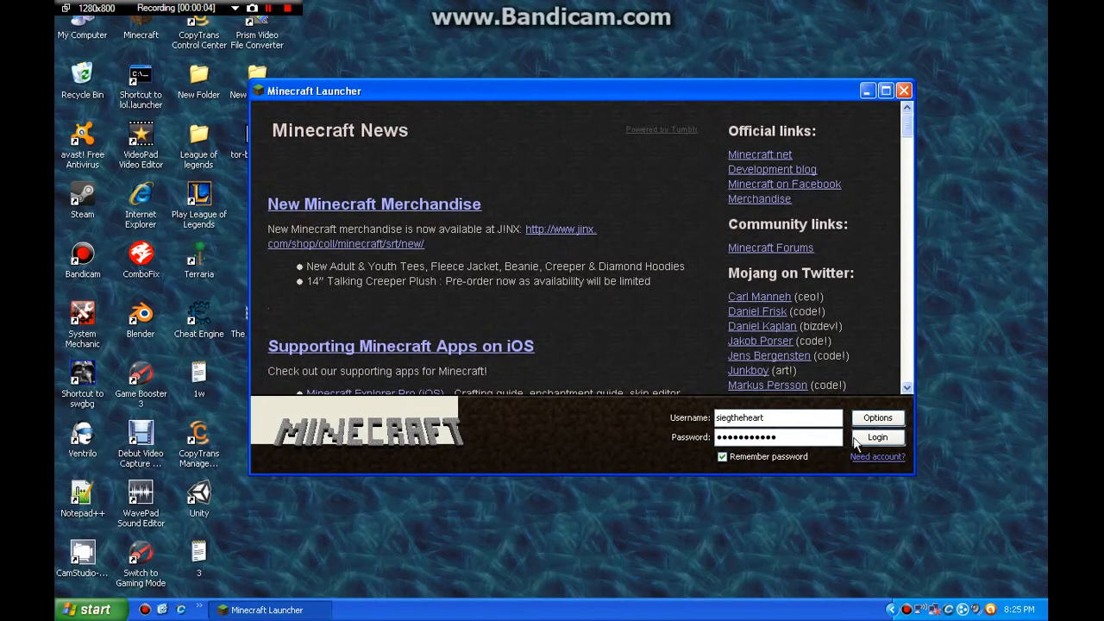
Step: Log in through the Minecraft Launcher so the game updates to 'Done loading'
left_click(877, 438)
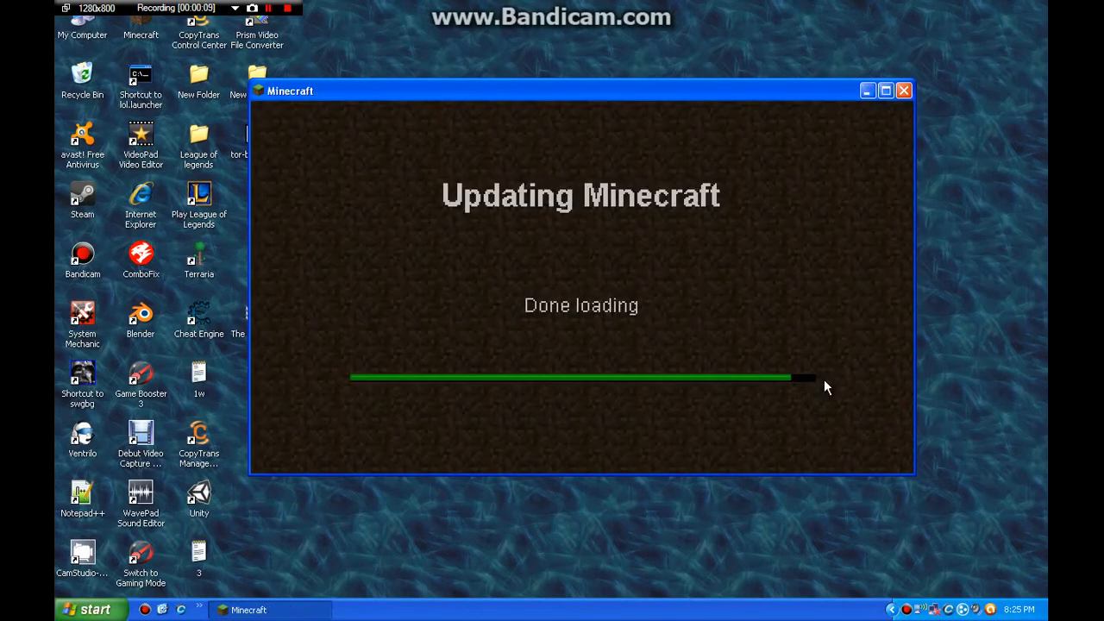
mouse_move(576, 321)
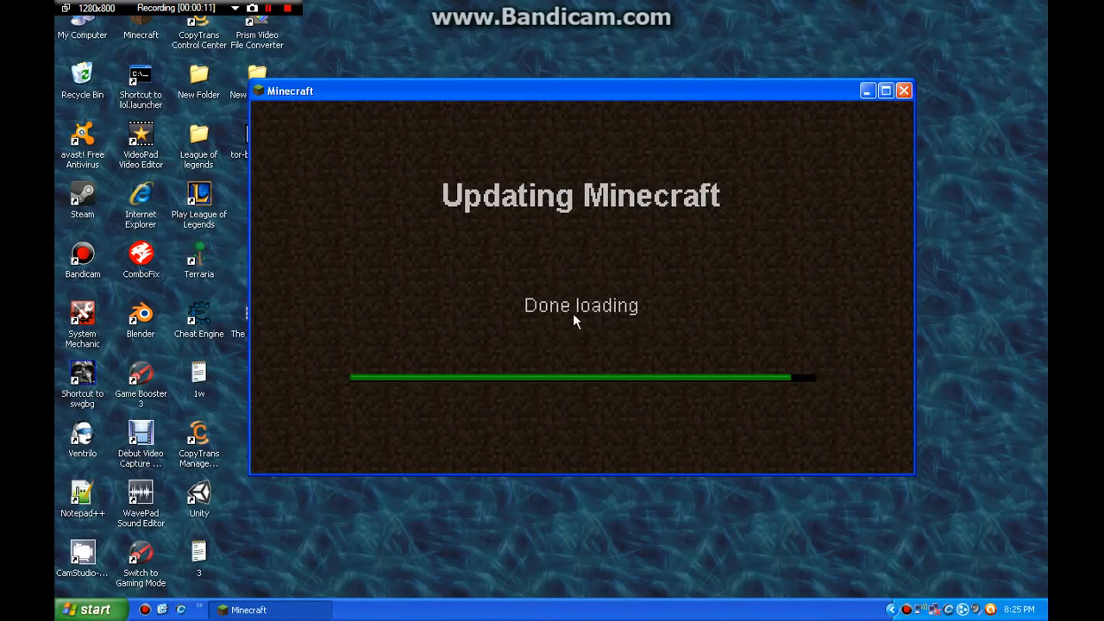
mouse_move(628, 331)
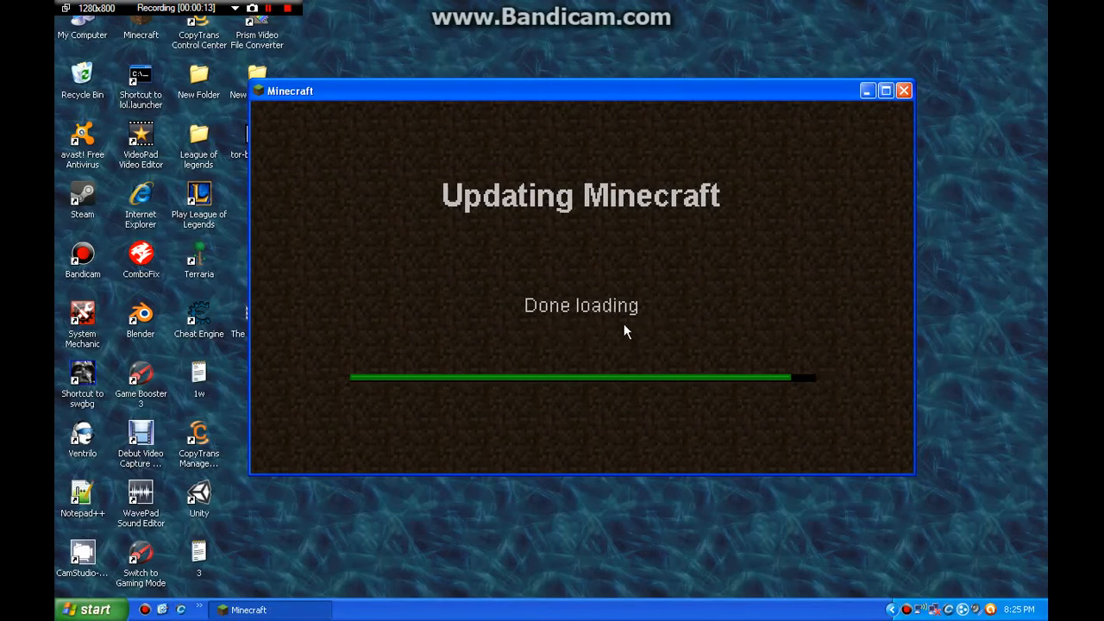
mouse_move(792, 387)
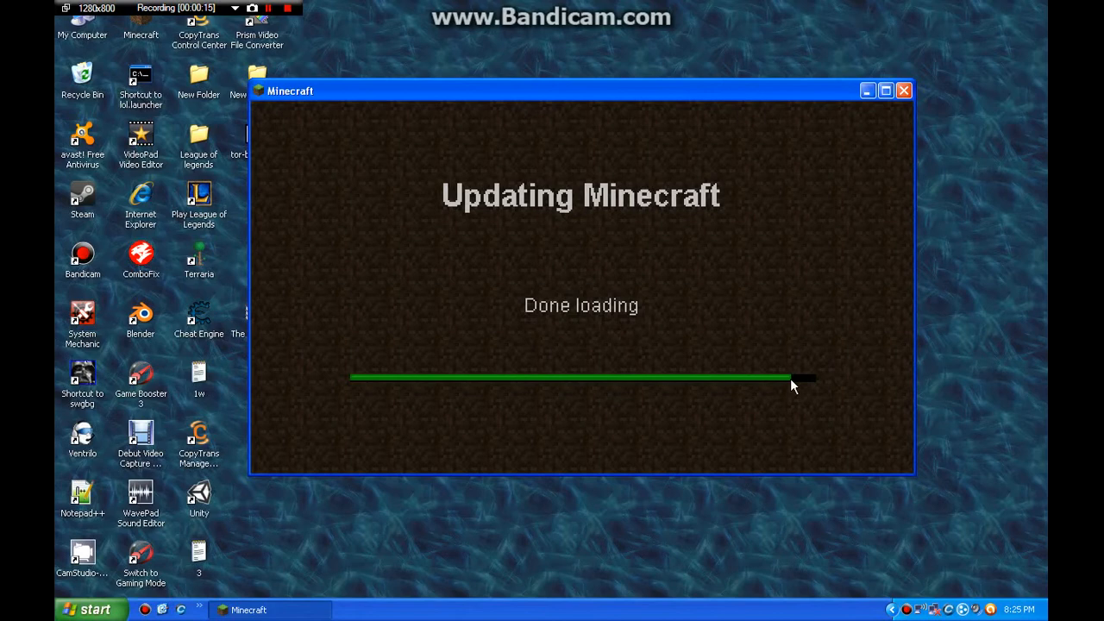
mouse_move(914, 98)
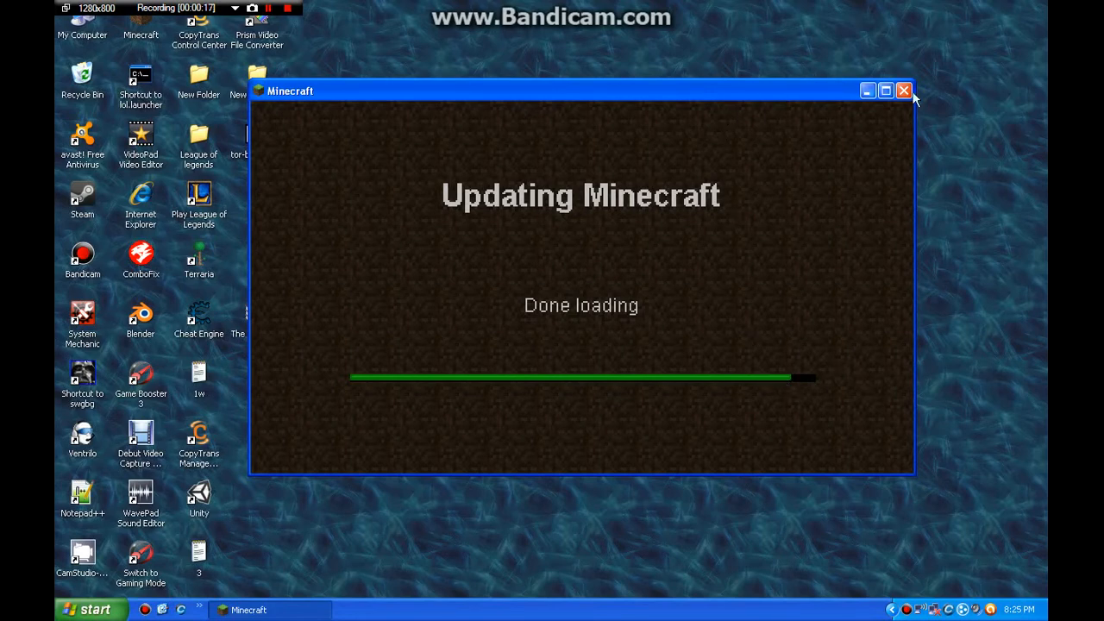
mouse_move(723, 8)
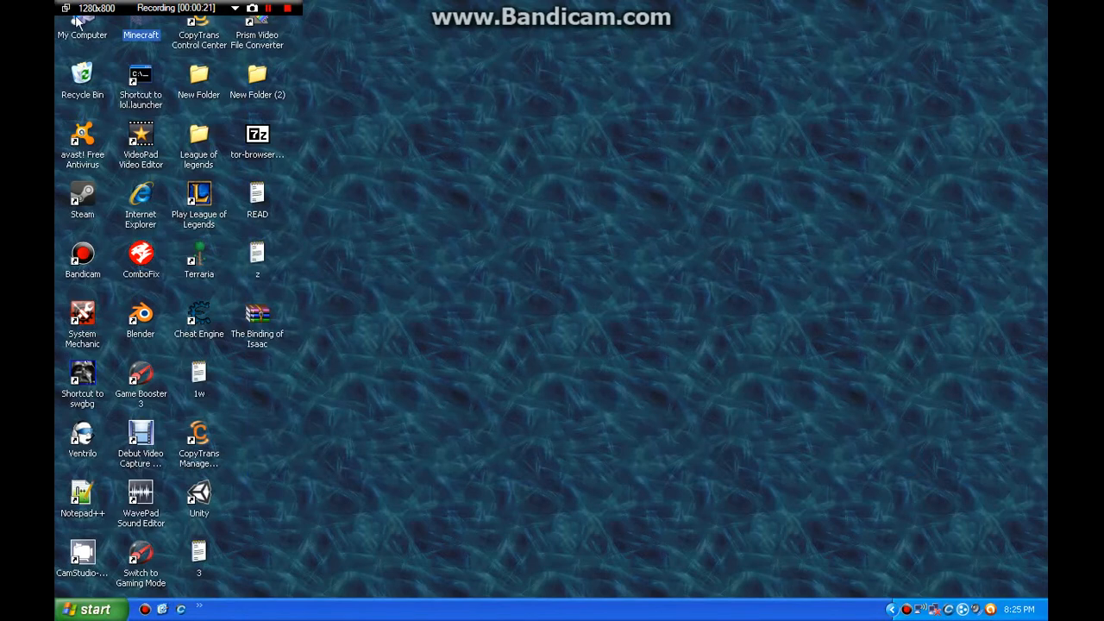
Step: Dismiss the Start menu and open the desktop's New Folder (2) with the downloaded archives
left_click(90, 608)
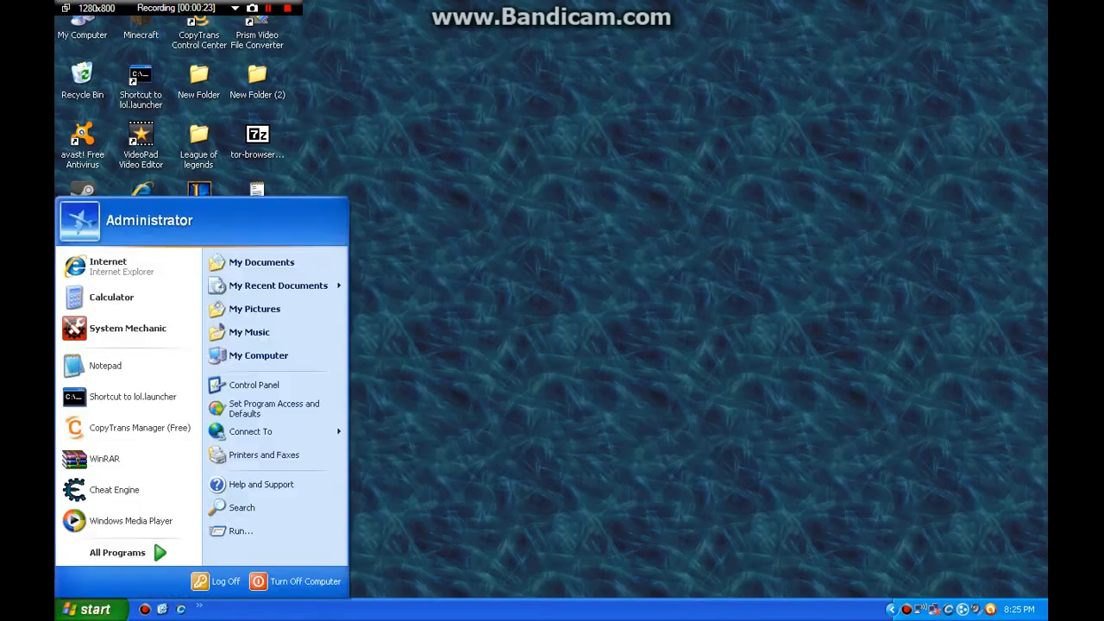
left_click(257, 83)
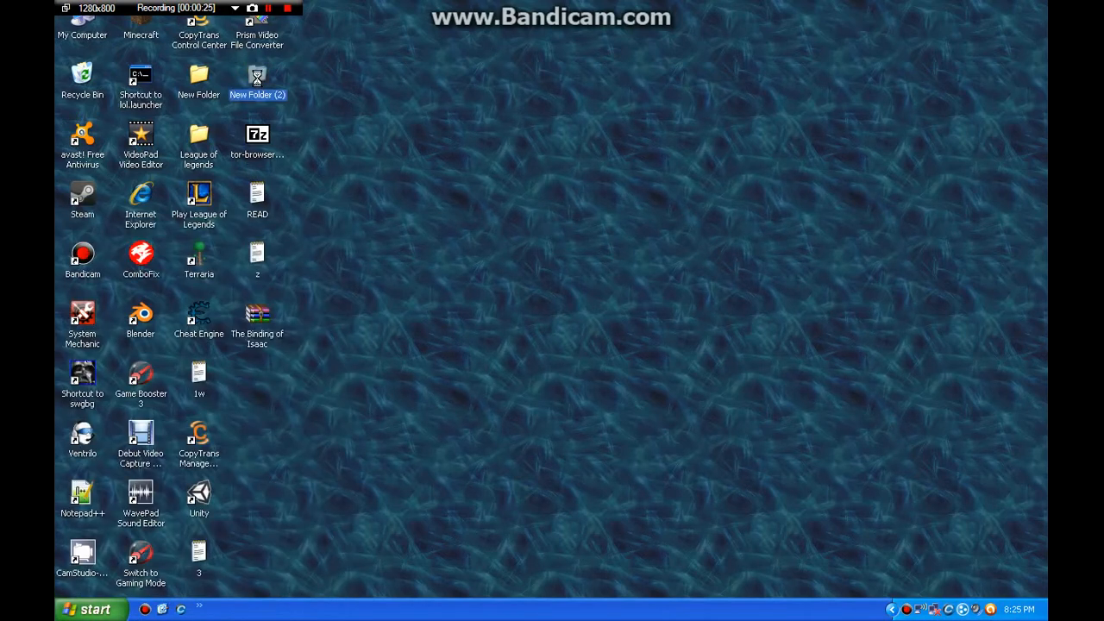
double_click(257, 83)
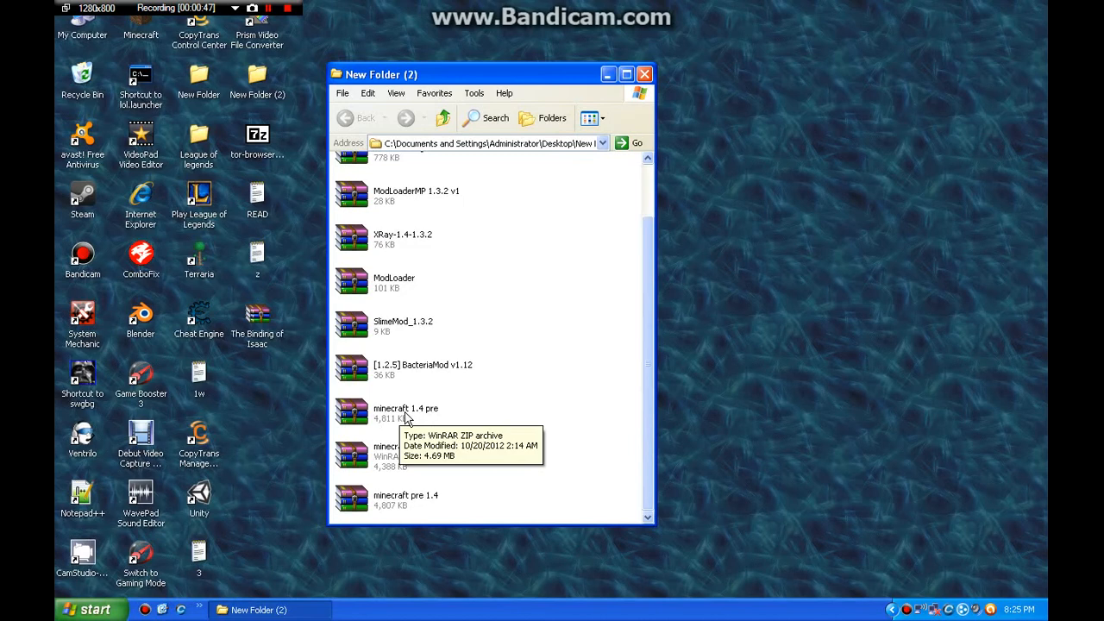
Step: Open minecraft 1.4 pre in WinRAR and save an archive copy named minecraft on the Desktop
left_click(406, 407)
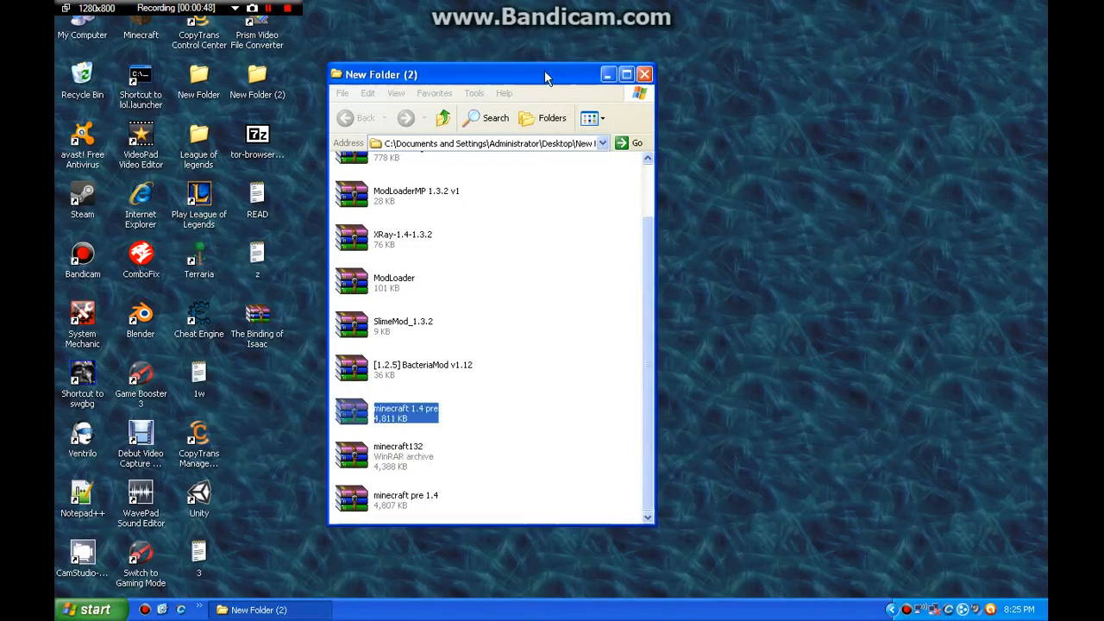
double_click(406, 413)
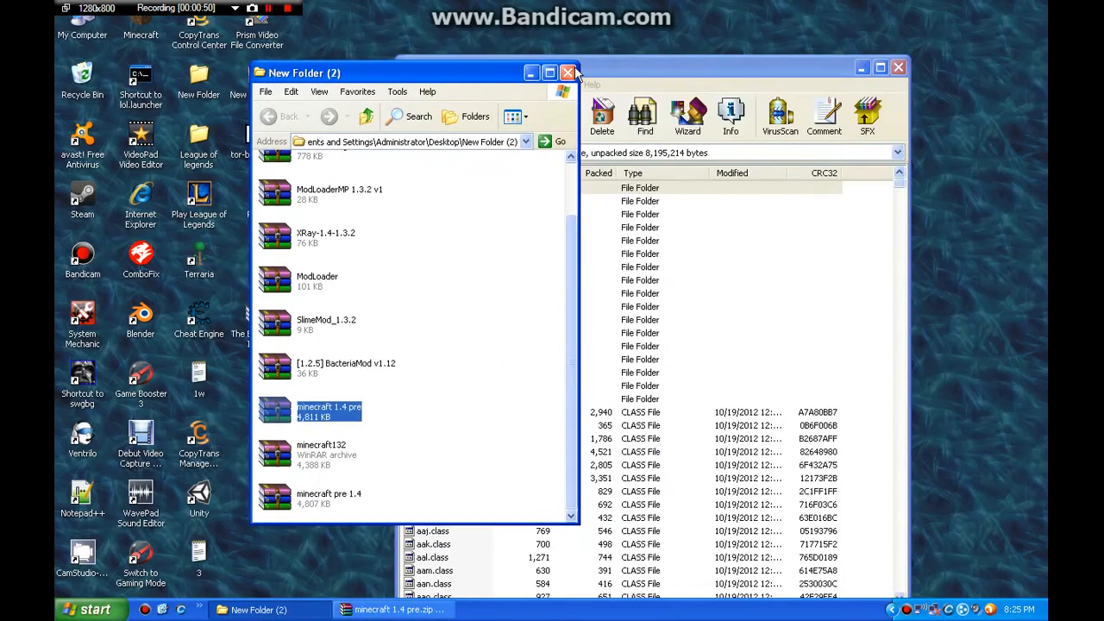
double_click(328, 411)
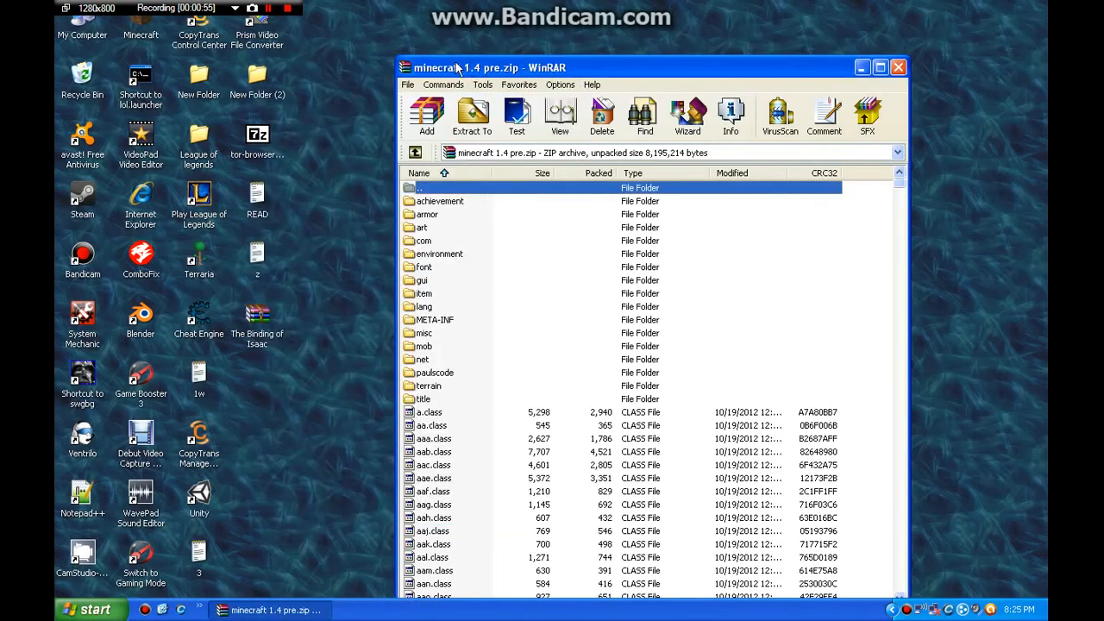
mouse_move(426, 114)
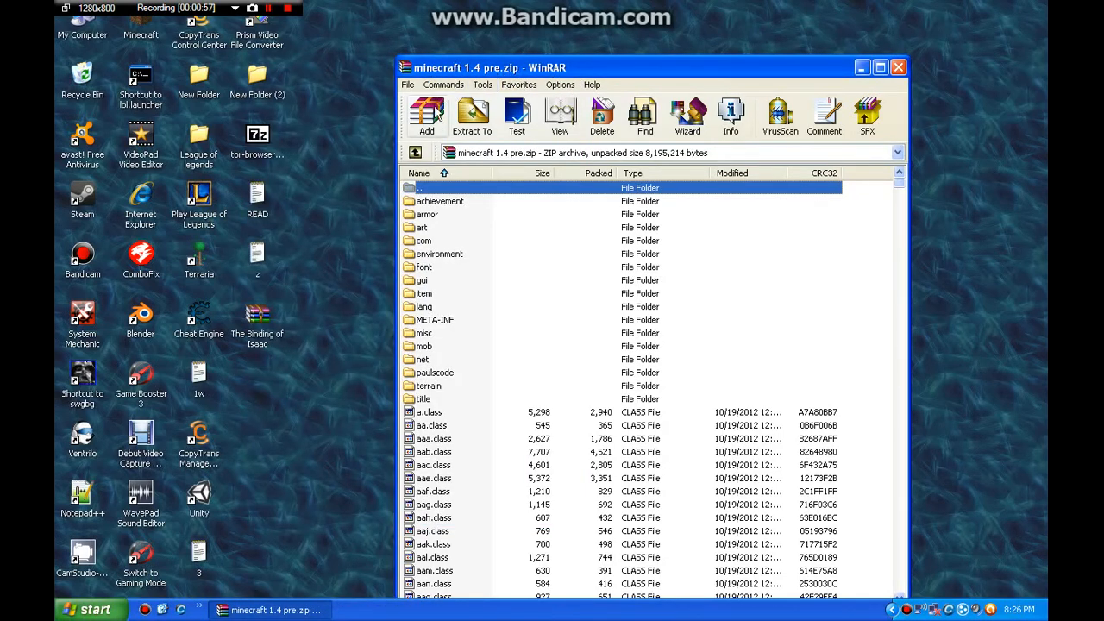
left_click(407, 84)
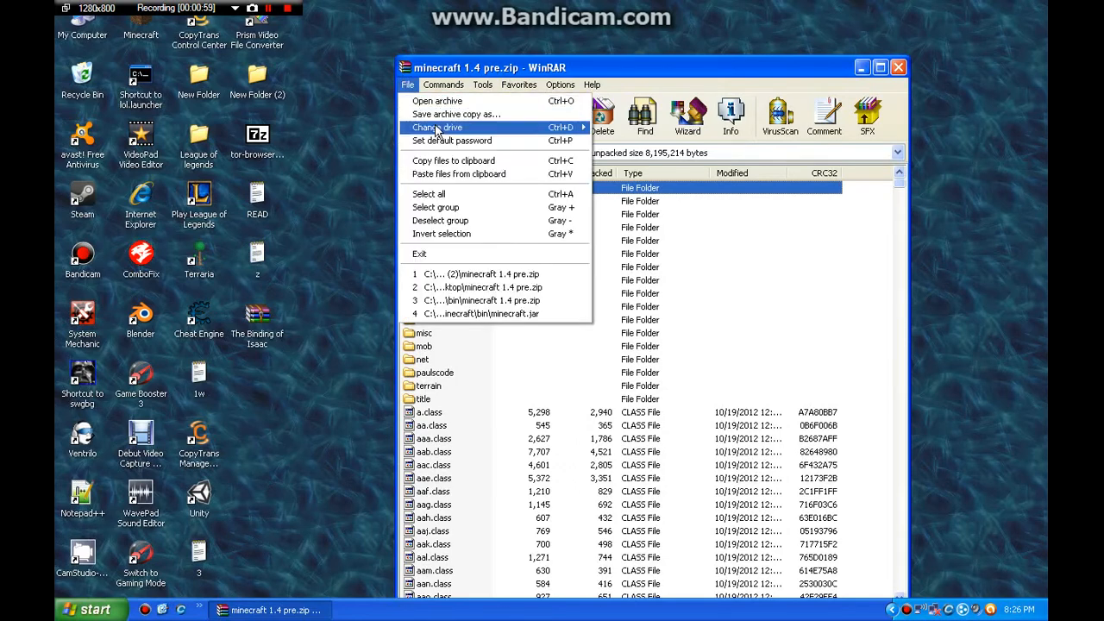
mouse_move(406, 86)
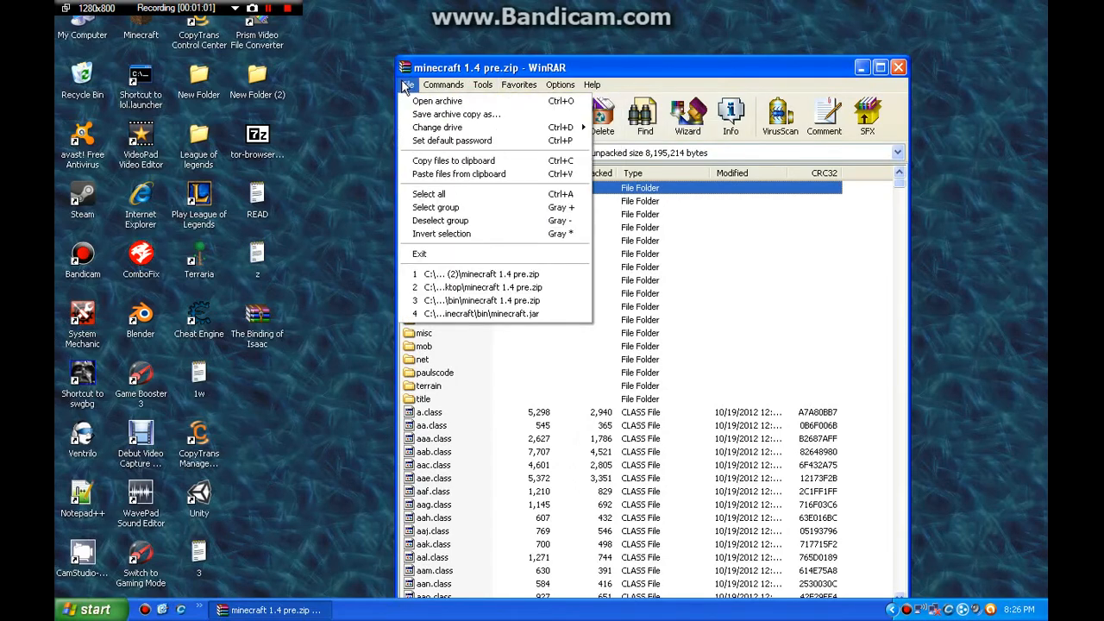
mouse_move(456, 114)
type("minecraft")
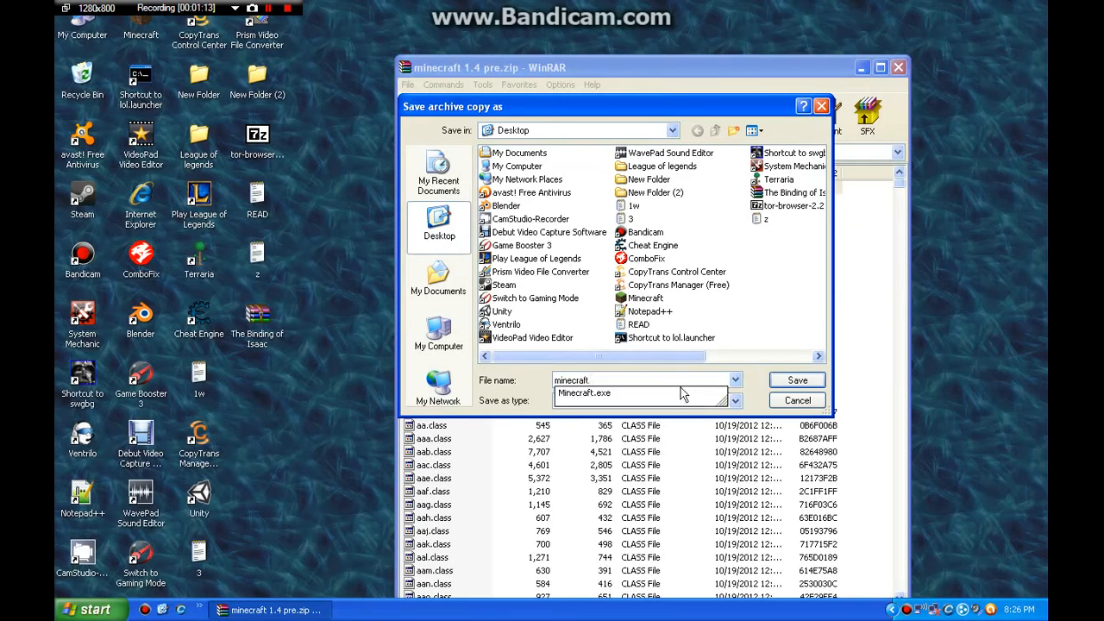
left_click(797, 400)
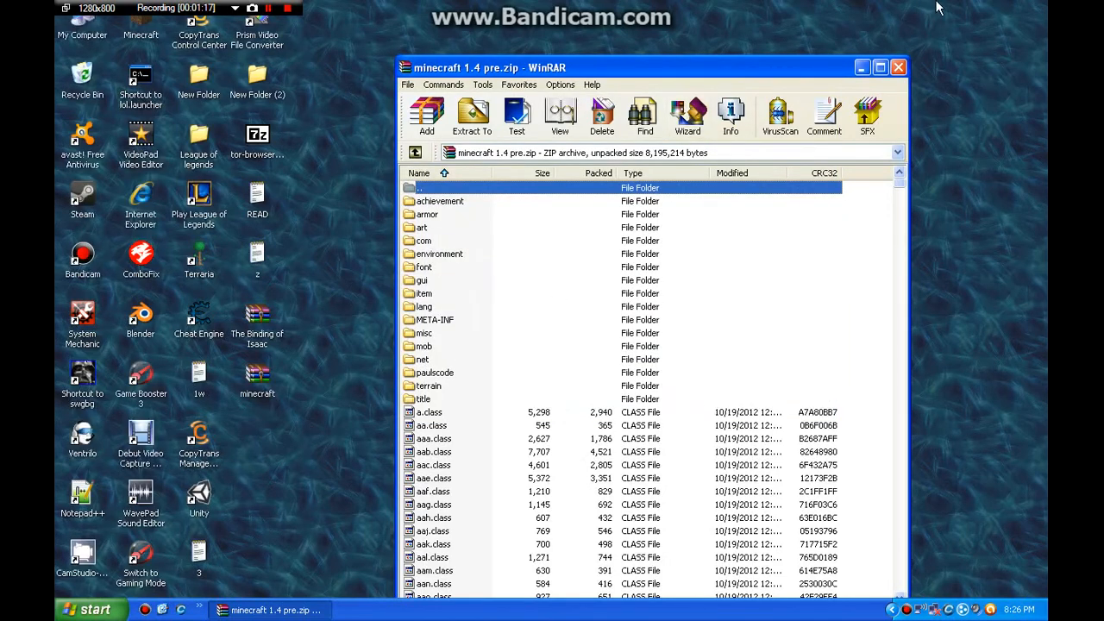
Step: Reach Application Data via Run %appdata% and open .minecraft's bin folder
left_click(87, 609)
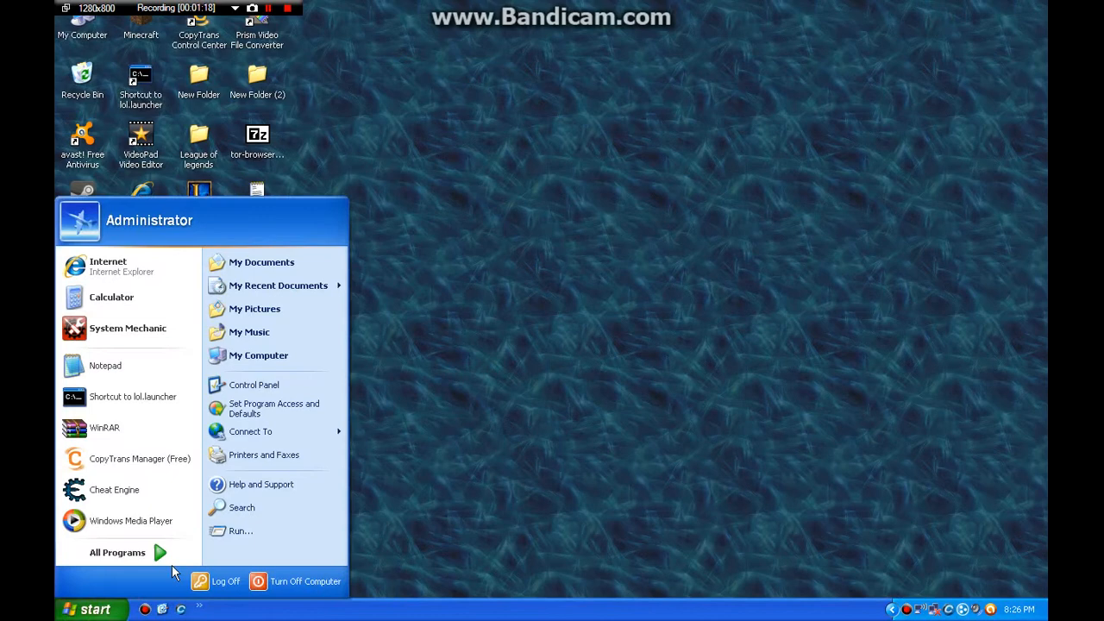
left_click(241, 532)
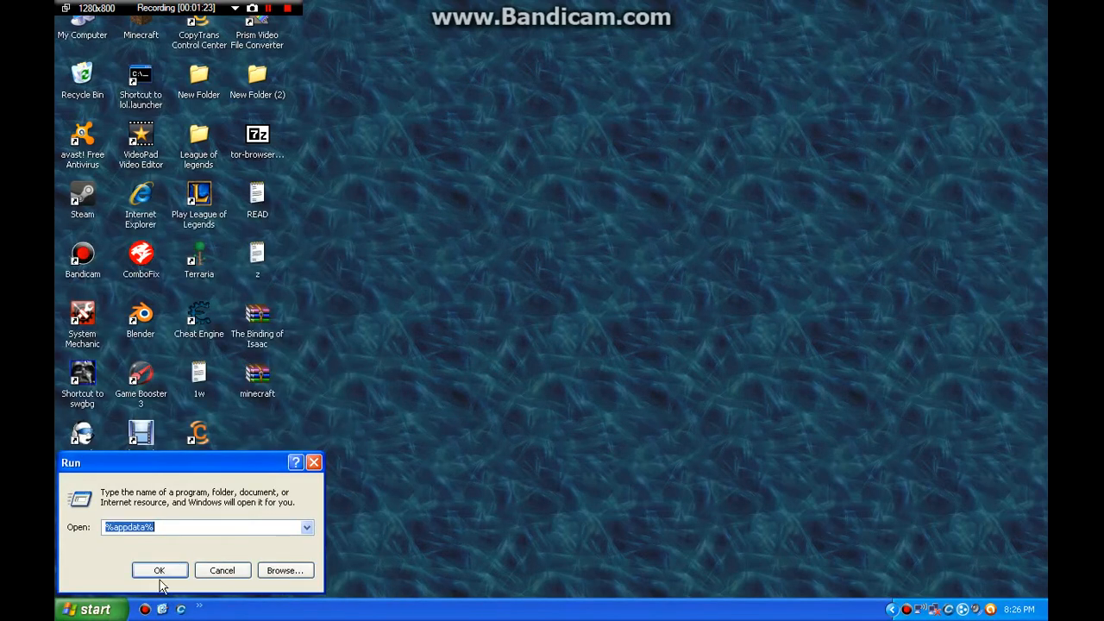
left_click(159, 569)
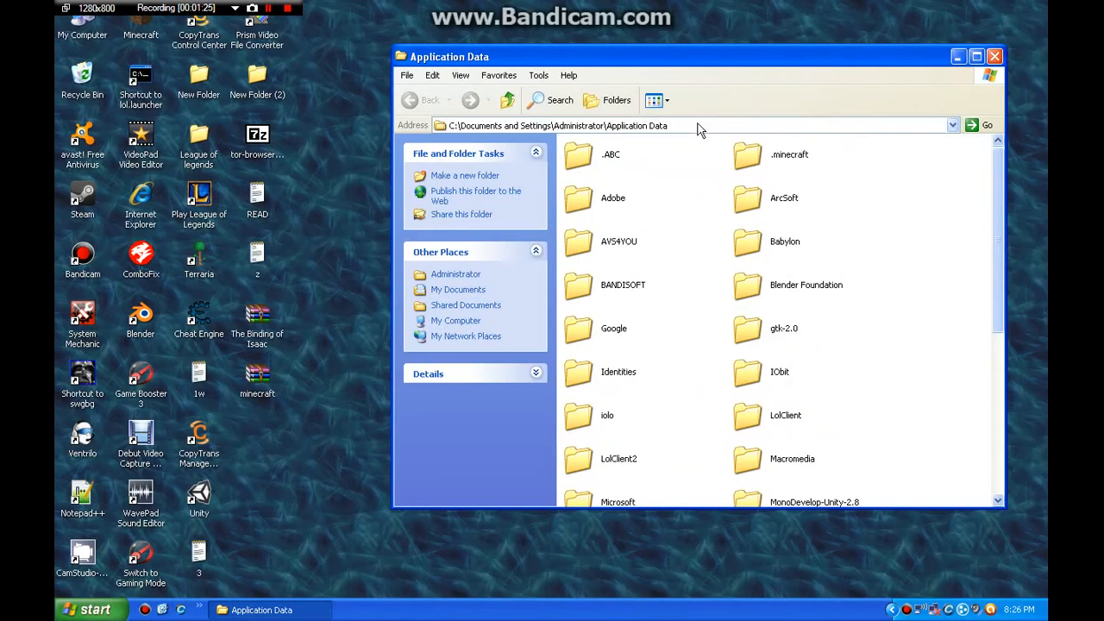
double_click(790, 155)
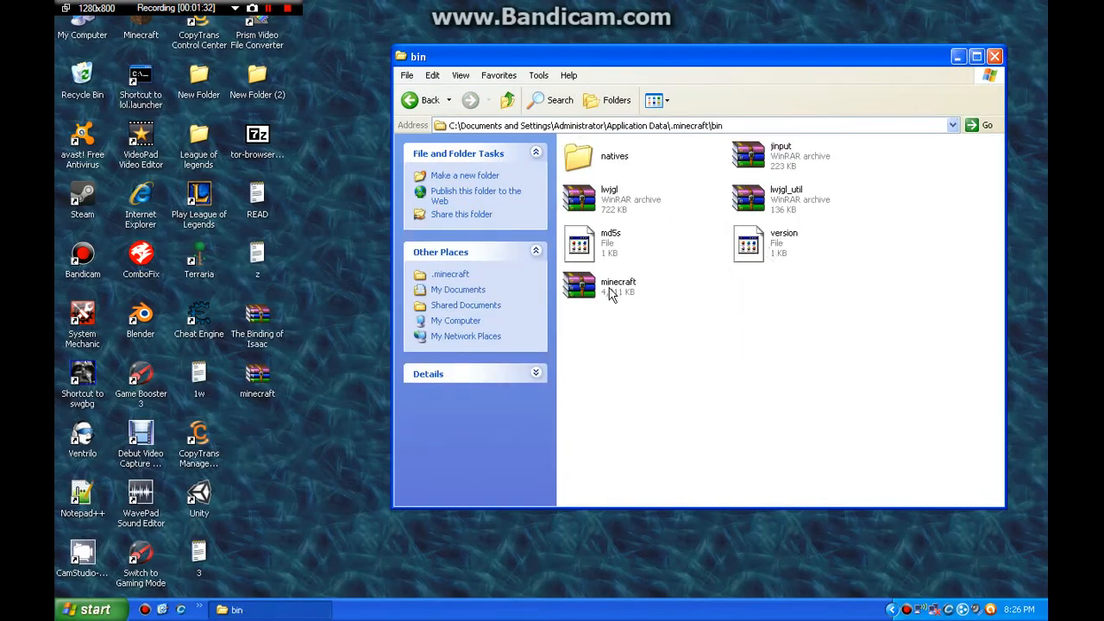
Step: Open bin's minecraft archive in WinRAR, view minecraft.zip and close it
left_click(618, 285)
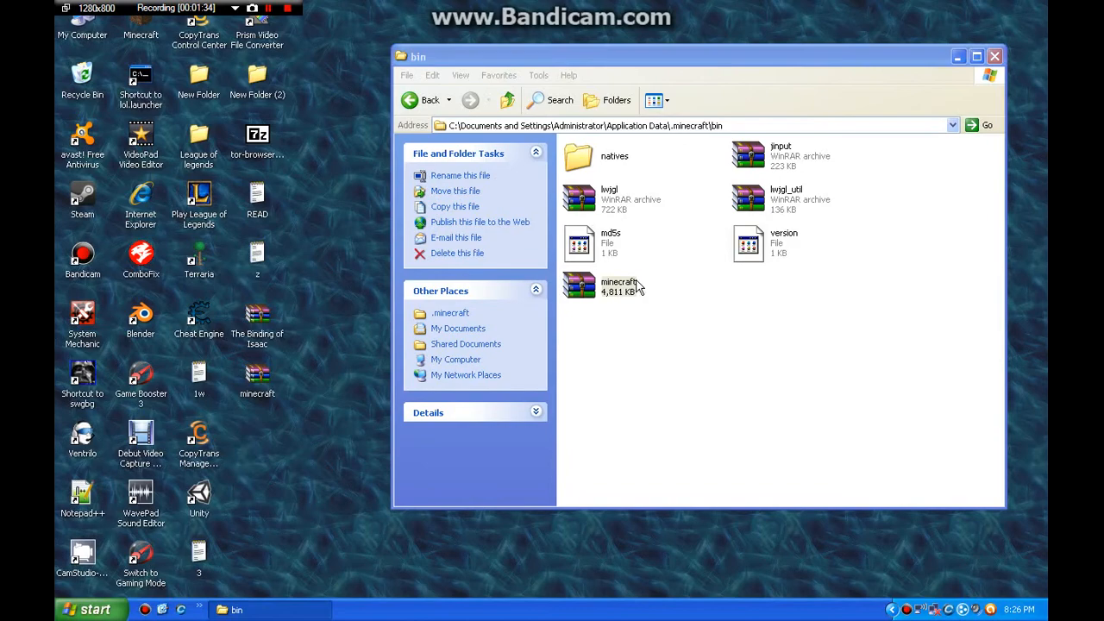
double_click(620, 284)
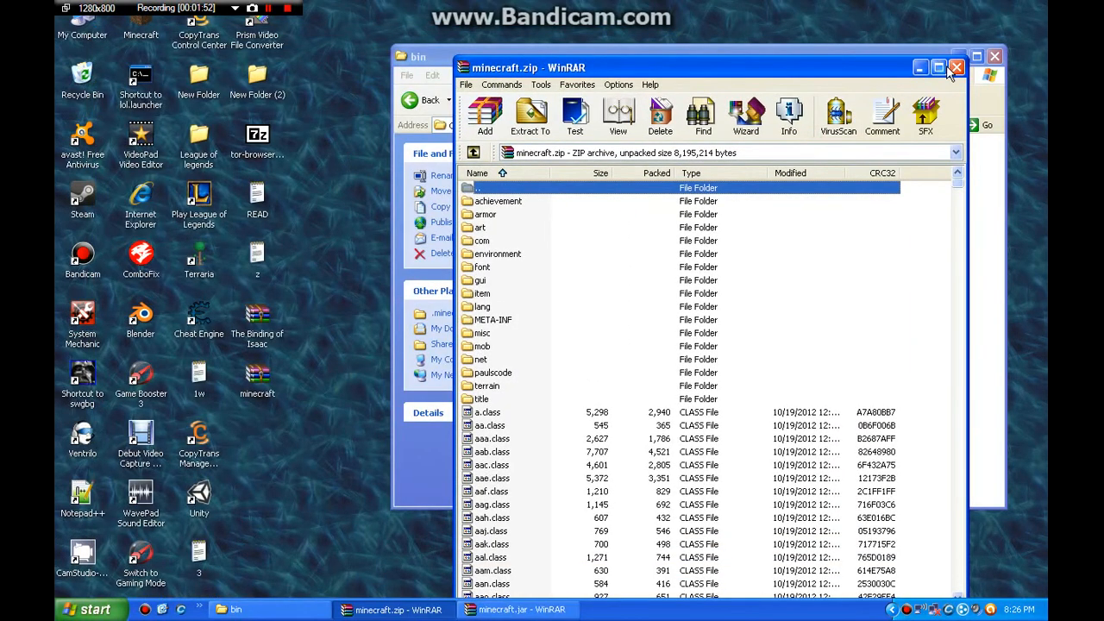
left_click(956, 67)
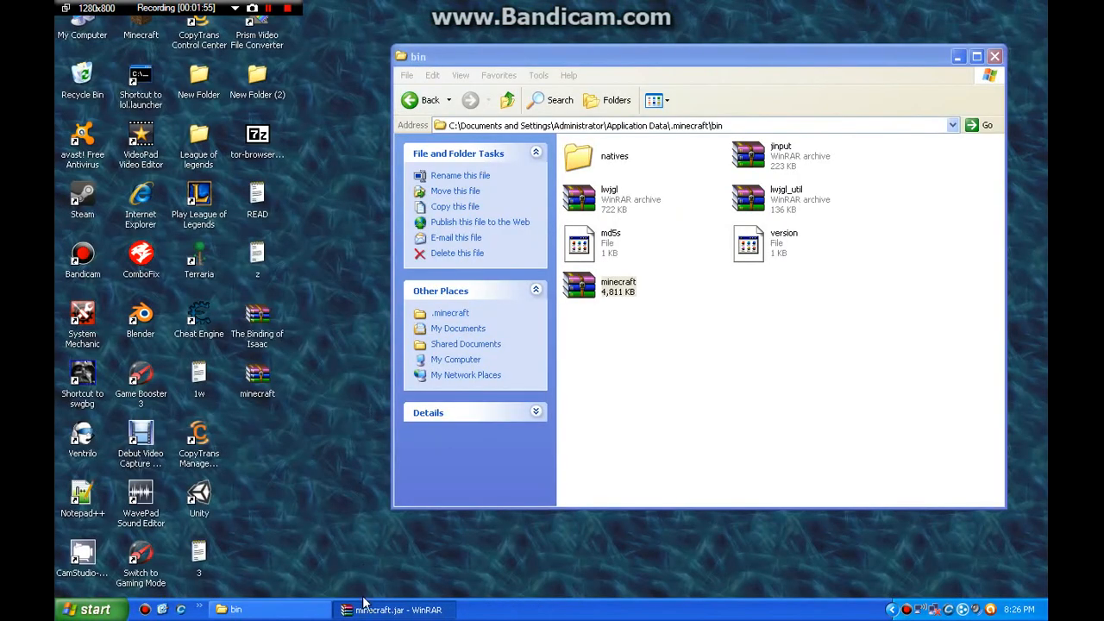
Step: View minecraft.jar with its META-INF folder selected, then close WinRAR
left_click(394, 609)
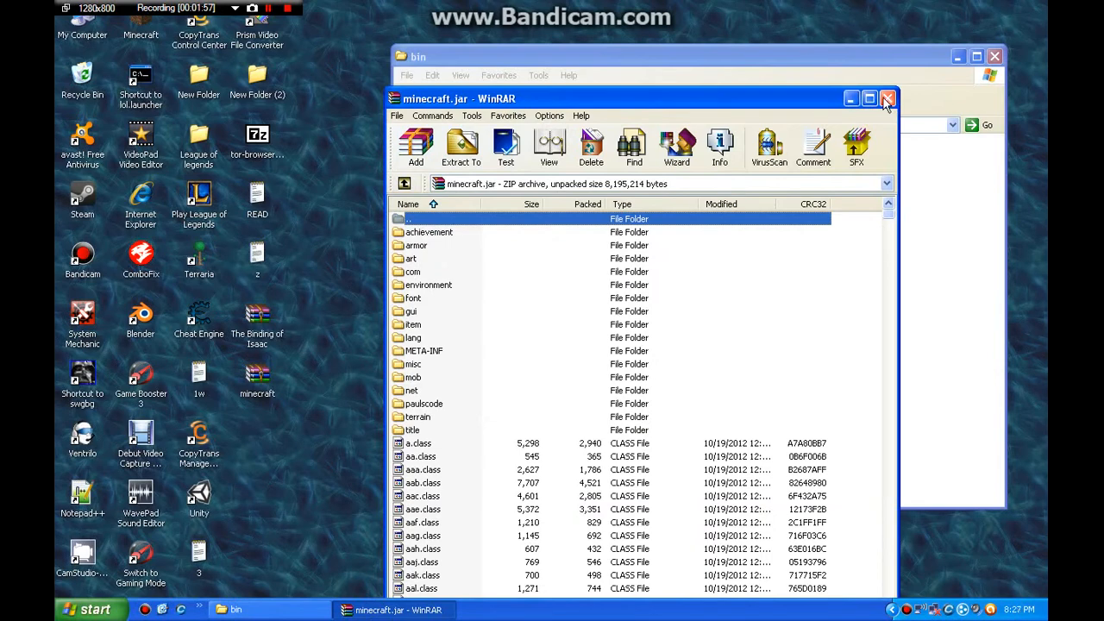
left_click(424, 352)
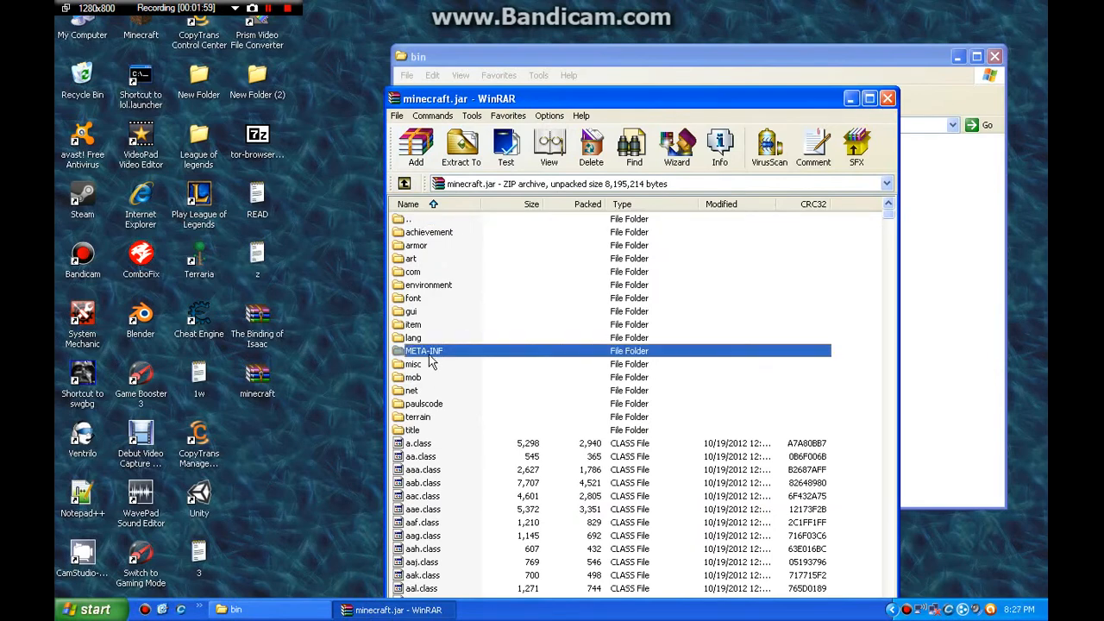
mouse_move(887, 97)
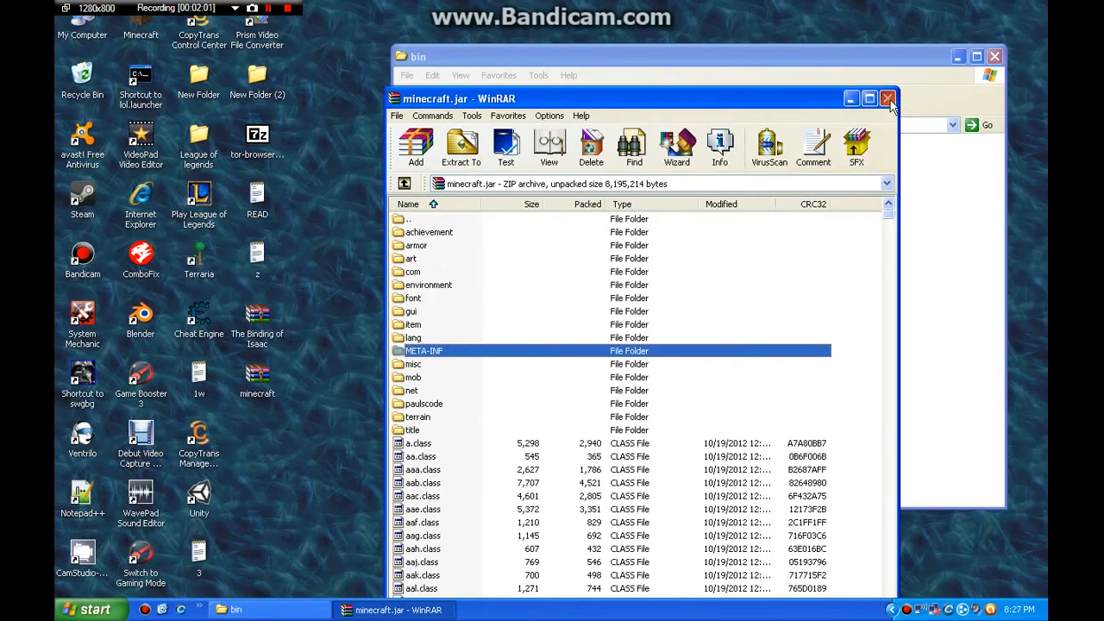
left_click(887, 97)
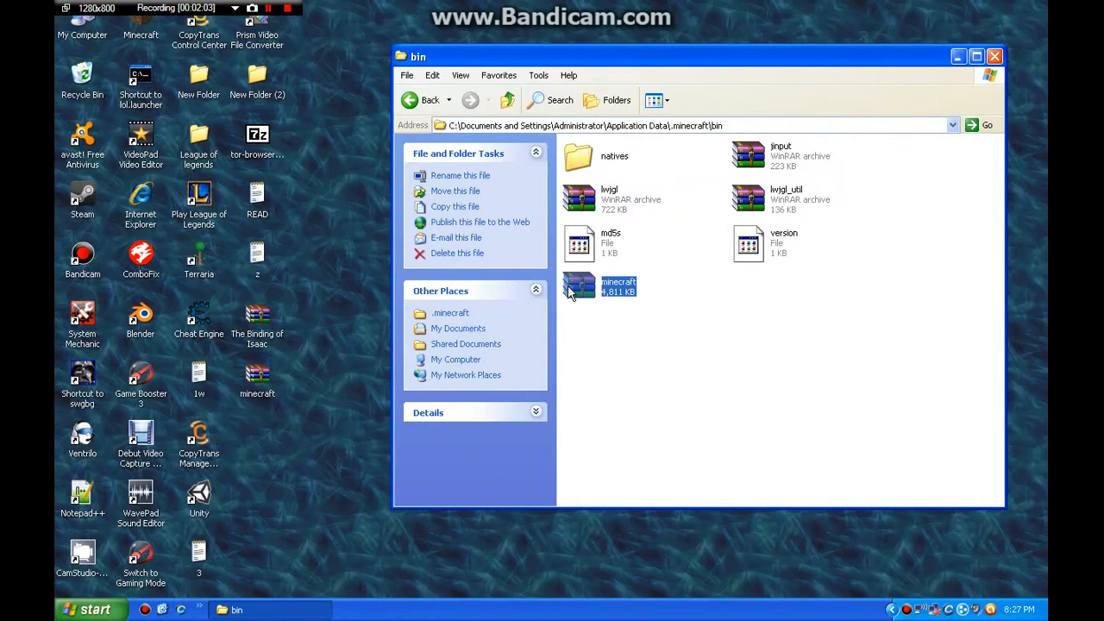
Step: Delete bin's old minecraft file and place the new 4,811 KB minecraft archive there
left_click(457, 251)
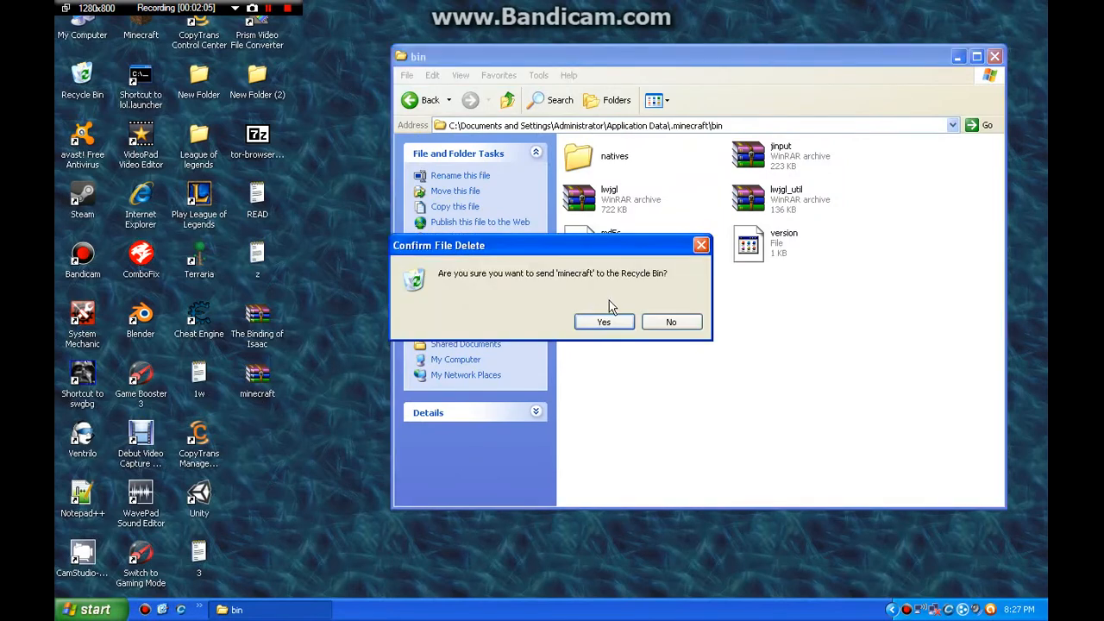
left_click(604, 323)
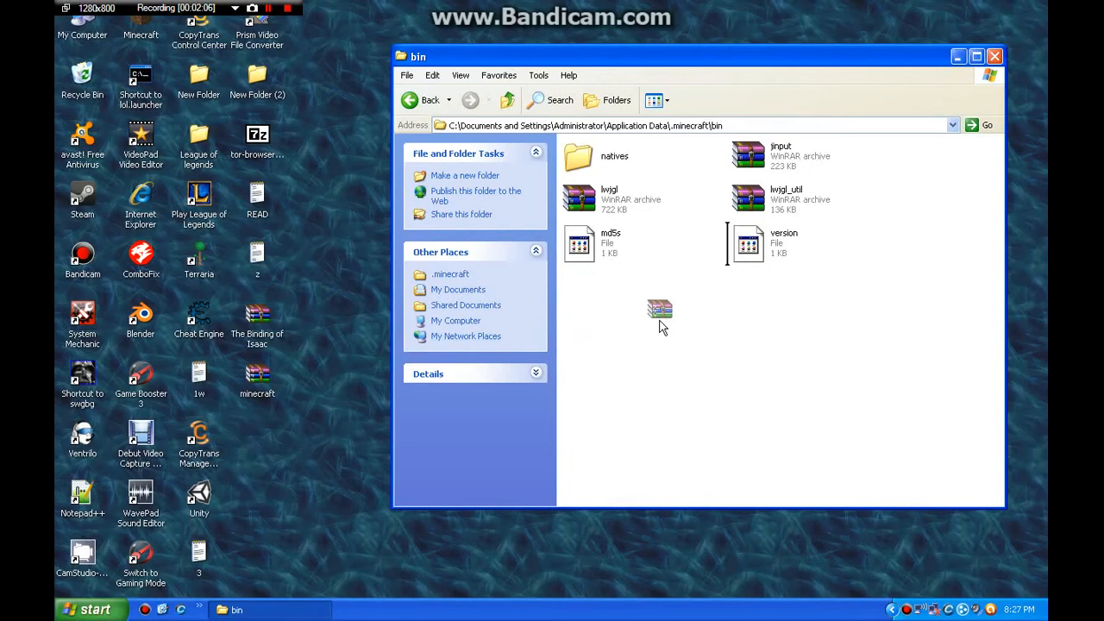
left_click(659, 311)
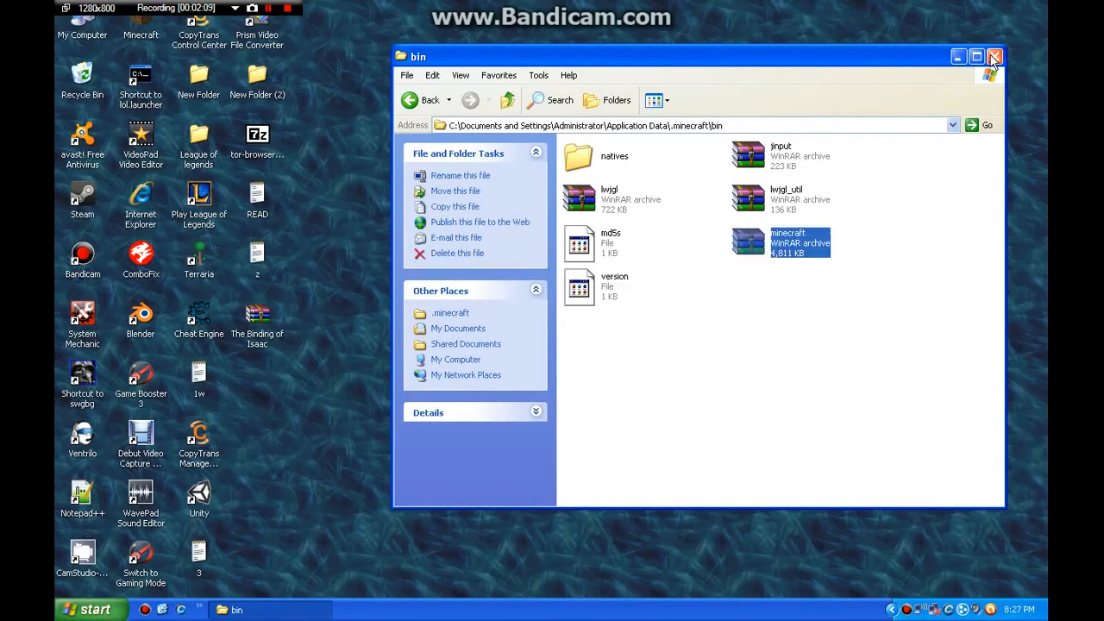
left_click(994, 55)
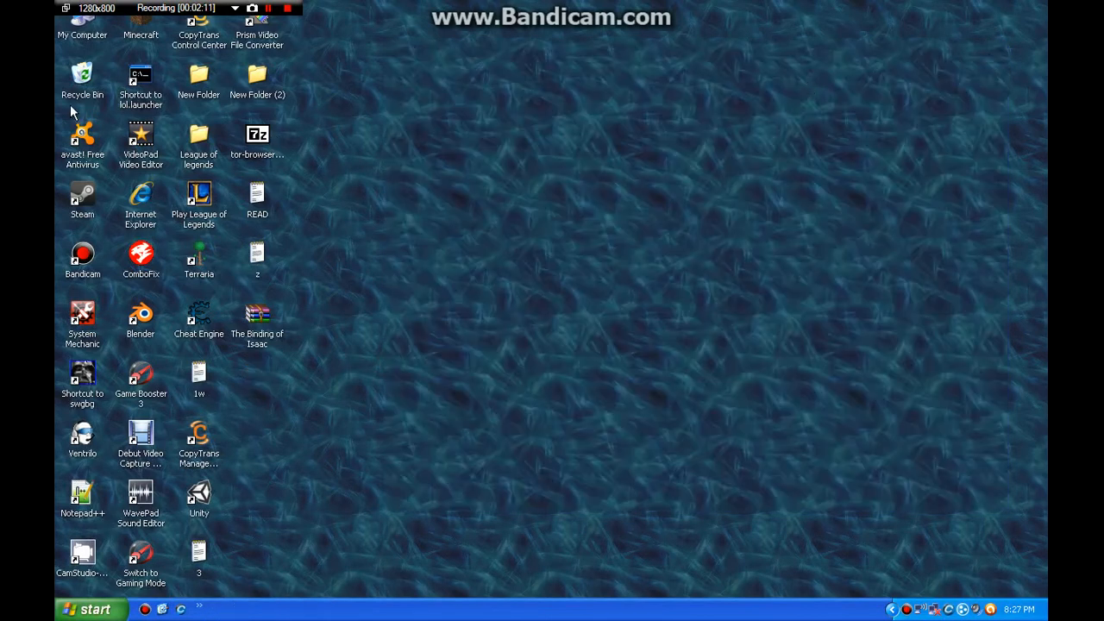
Step: Launch Minecraft from the desktop shortcut and log in to start the 1.4 game
left_click(141, 21)
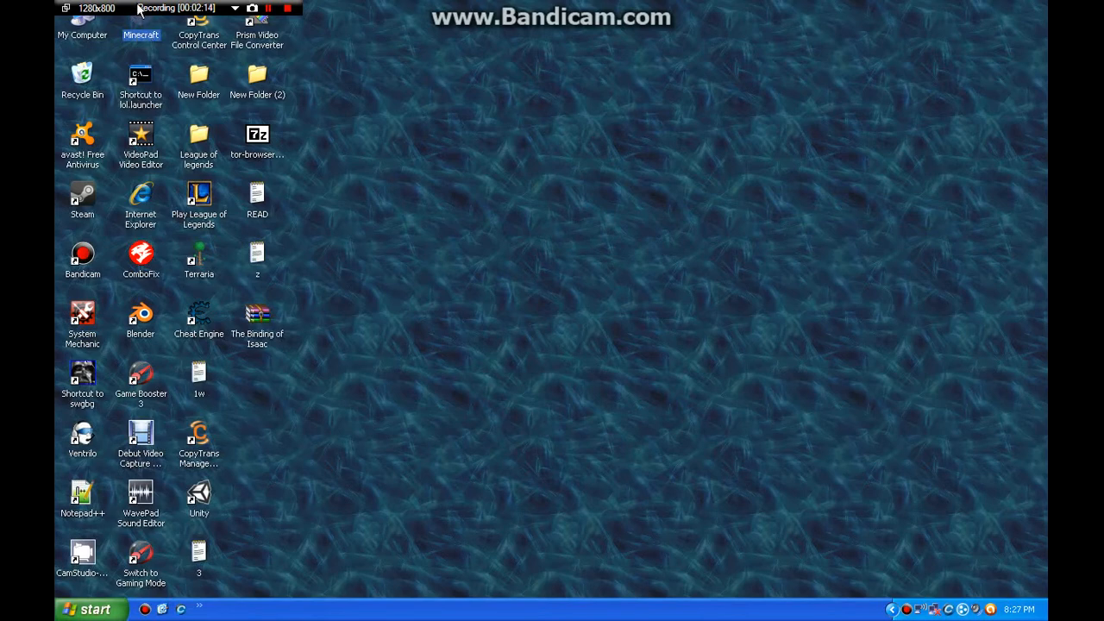
double_click(142, 20)
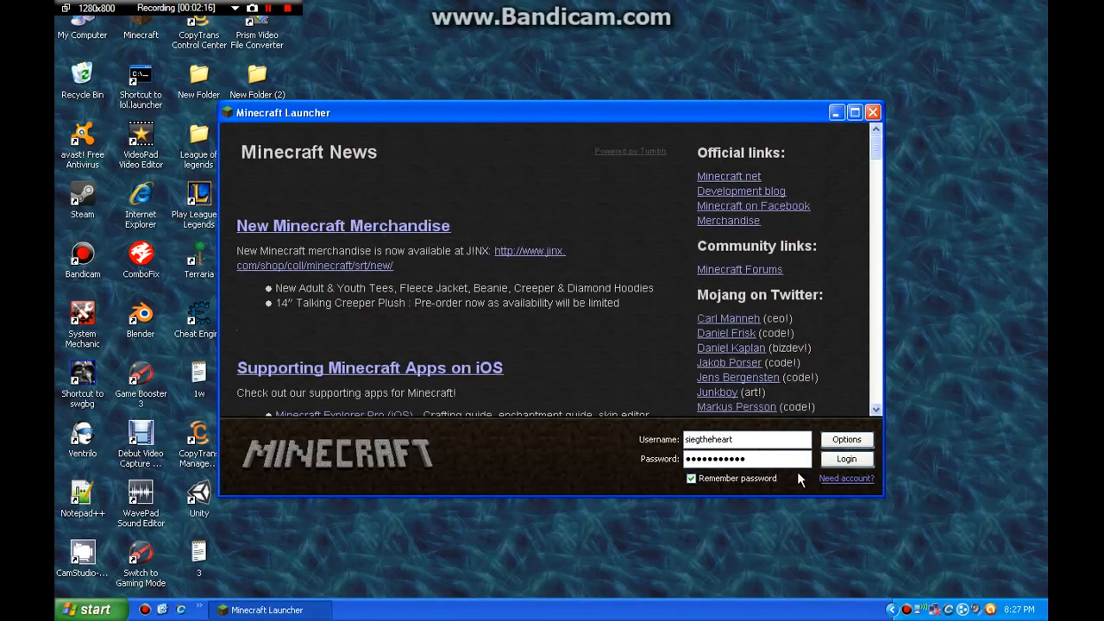
left_click(845, 459)
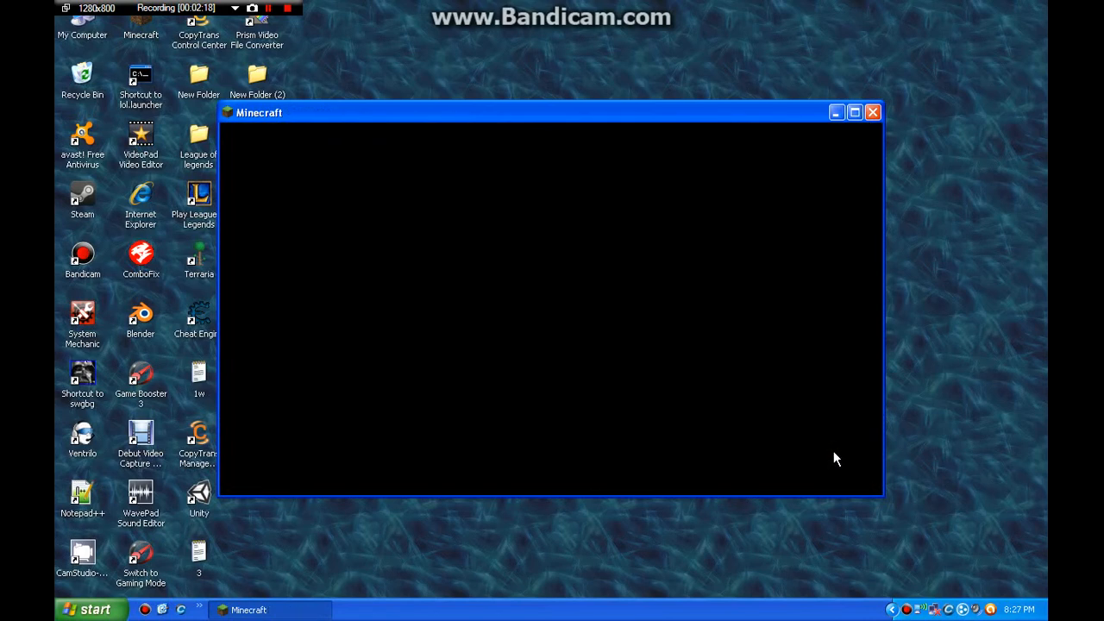
mouse_move(630, 216)
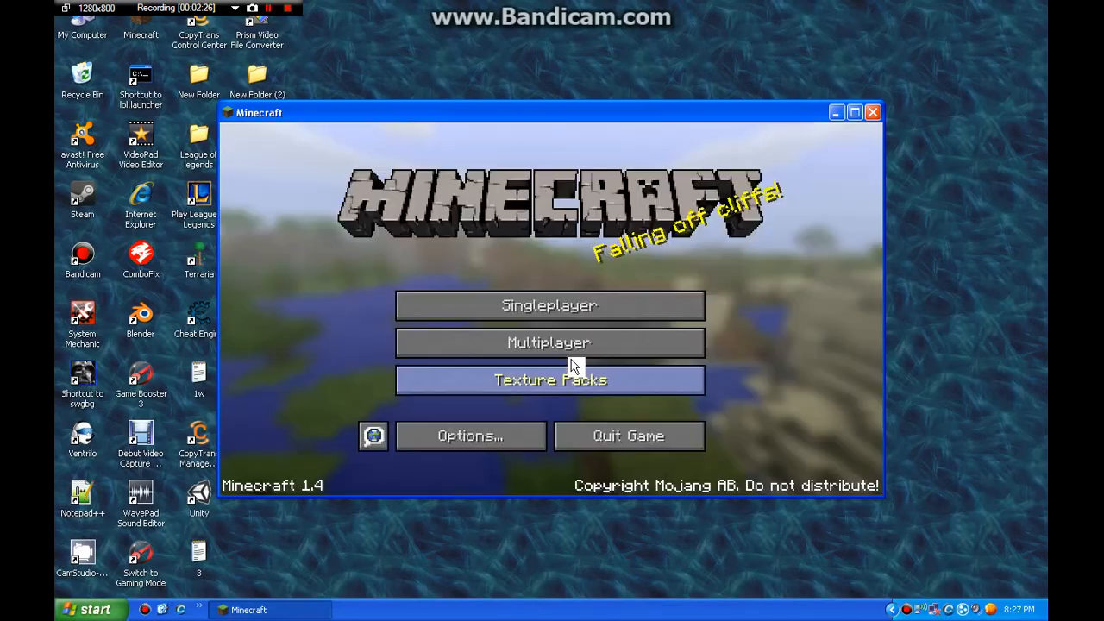
Step: Show the multiplayer server list in the enlarged game window, then quit Minecraft
left_click(549, 341)
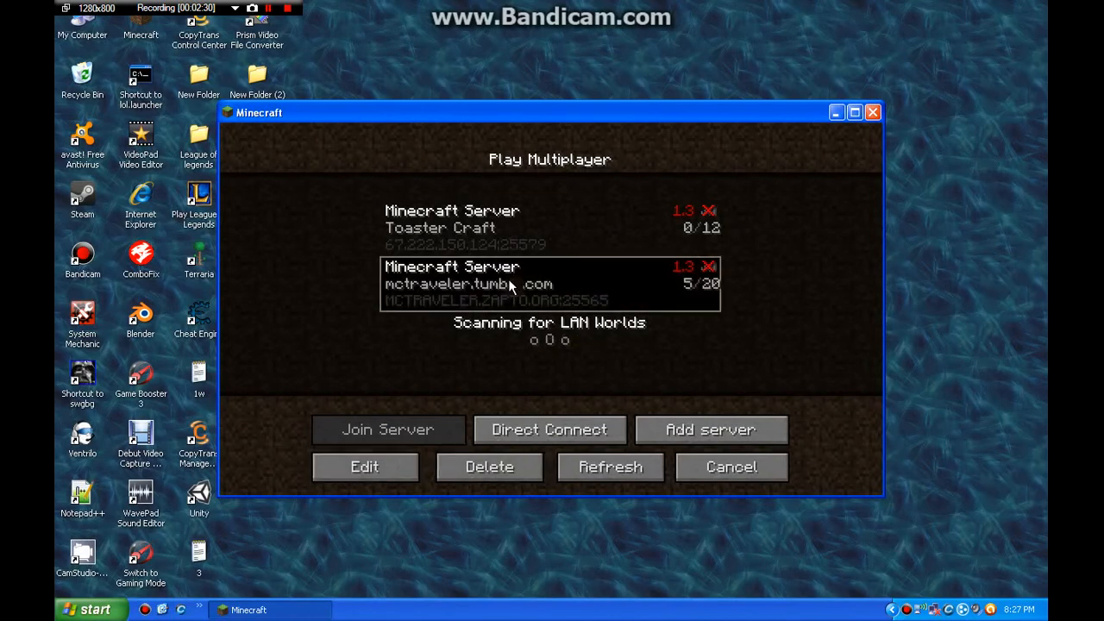
mouse_move(866, 290)
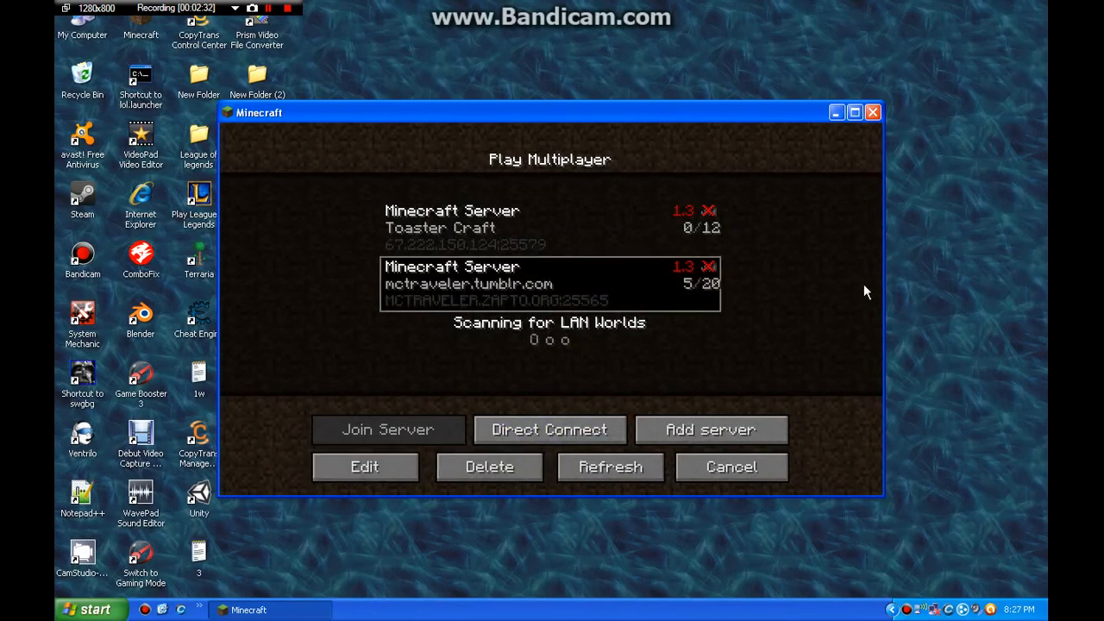
left_click(854, 112)
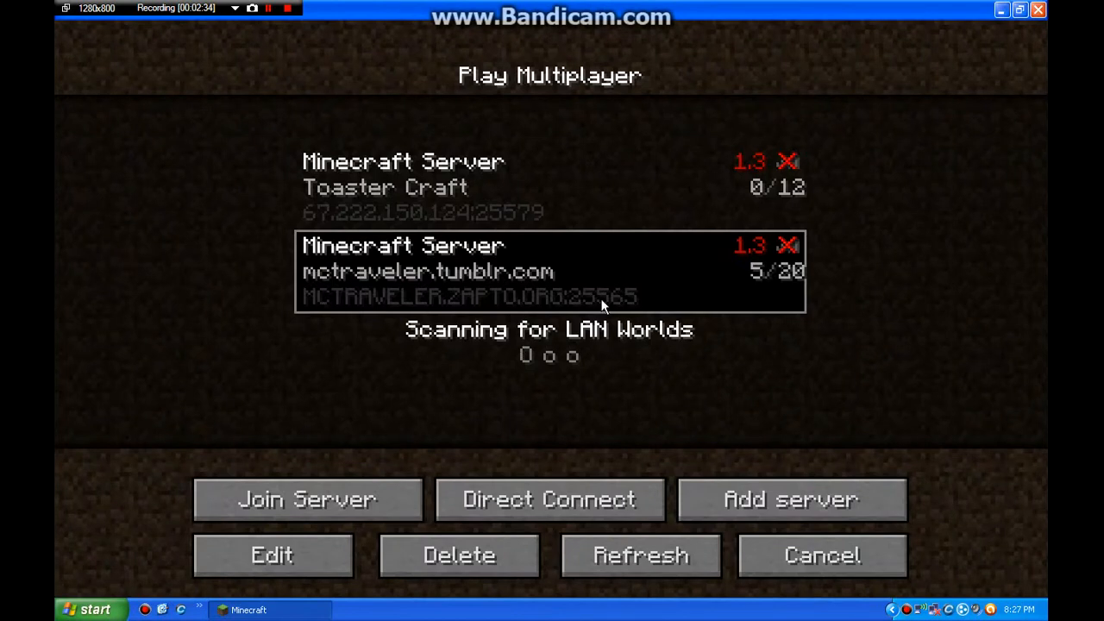
mouse_move(499, 335)
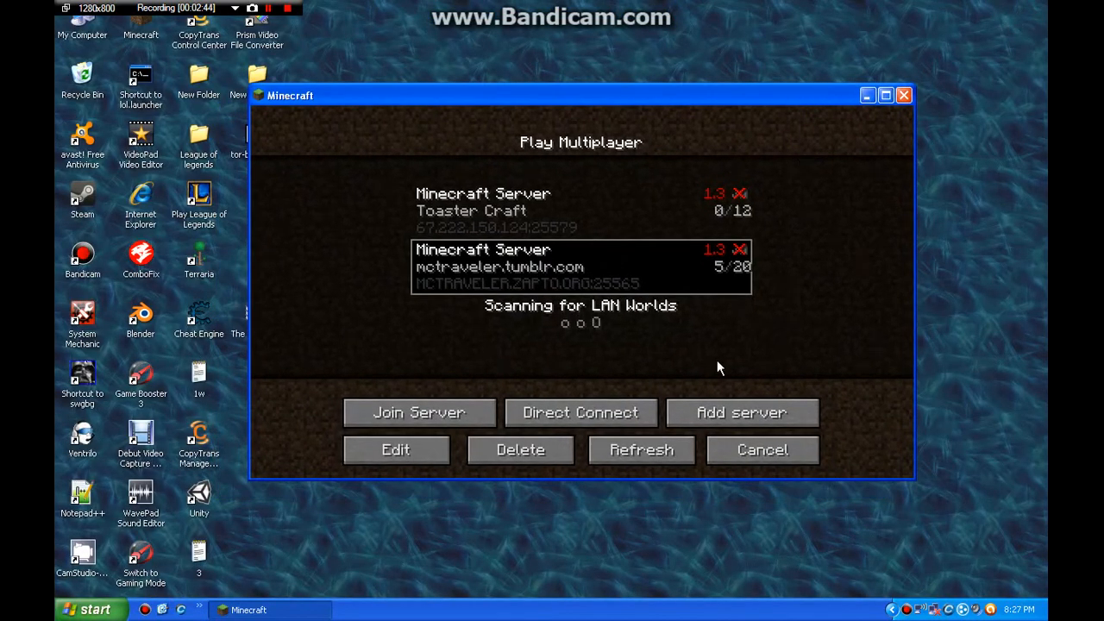
mouse_move(604, 114)
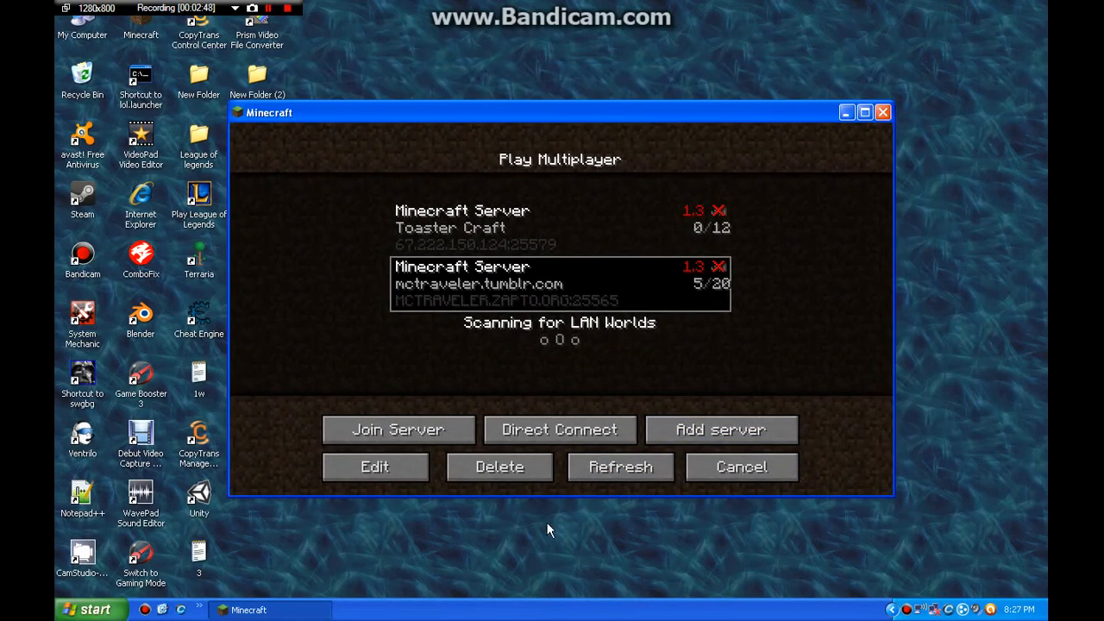
mouse_move(366, 96)
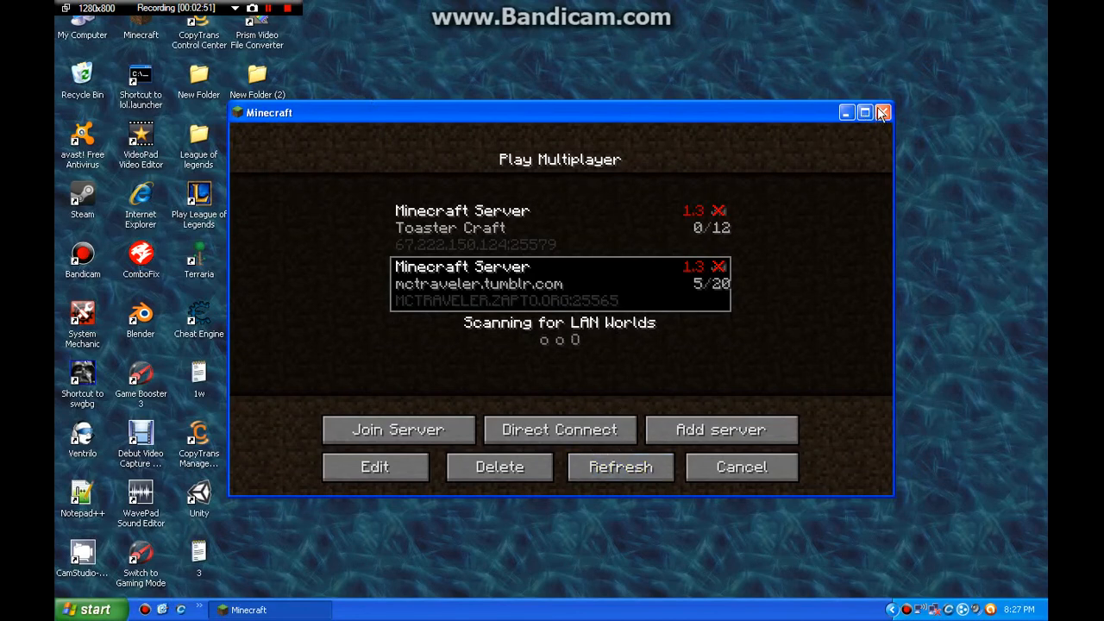
left_click(881, 112)
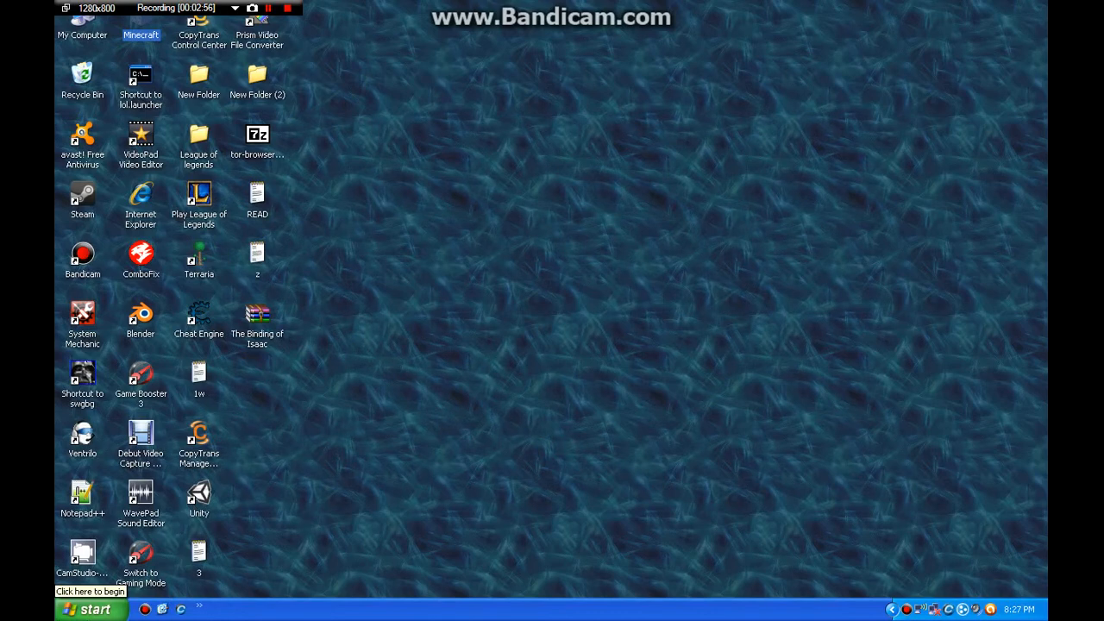
mouse_move(370, 525)
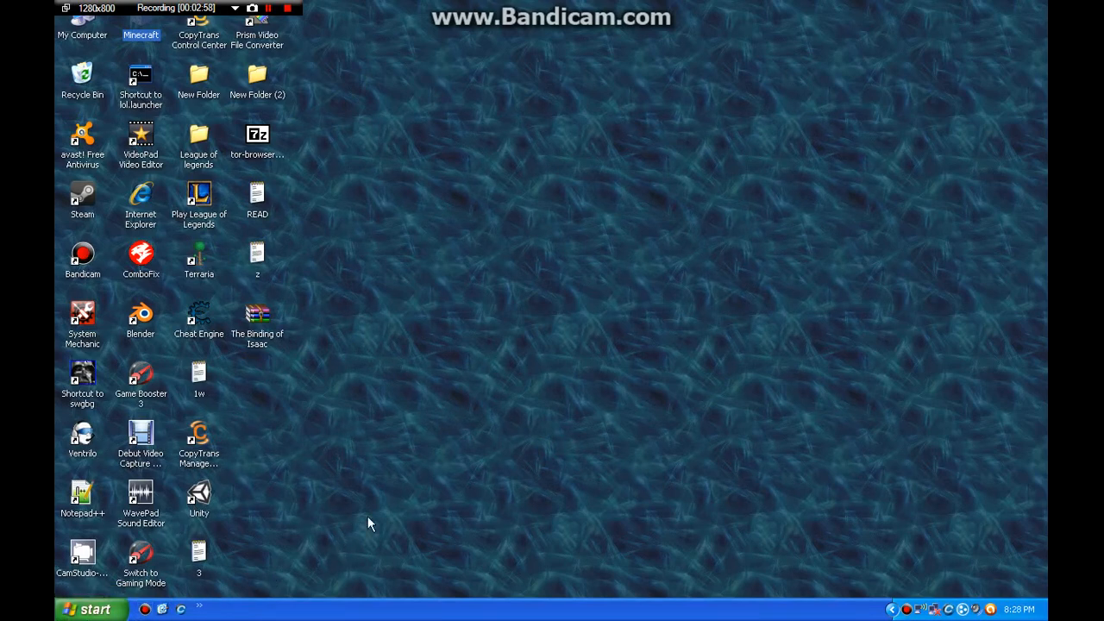
mouse_move(349, 205)
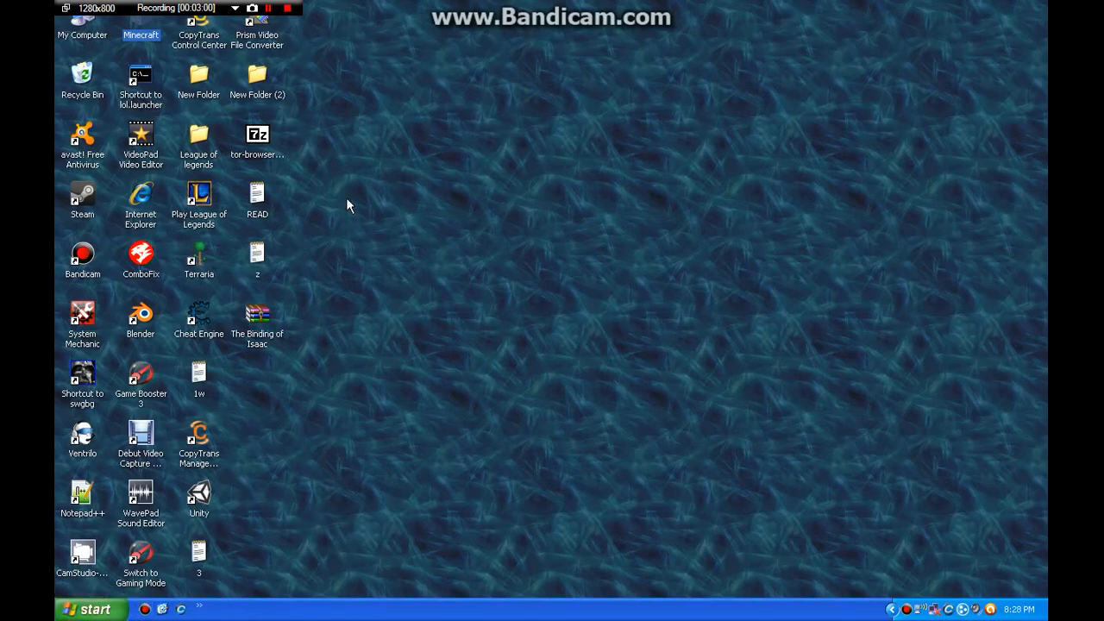